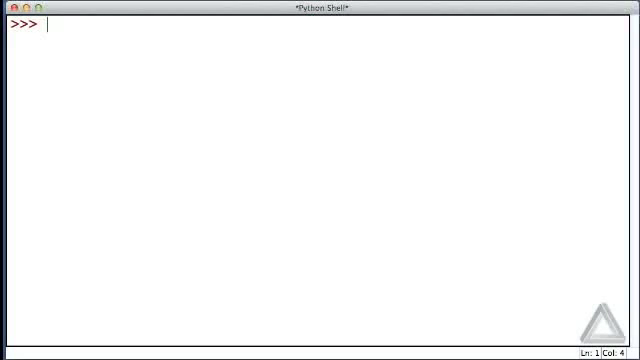
- Enter the shell comment '# Program Organization and the main() Function.' with fresh prompts below
type("# Program")
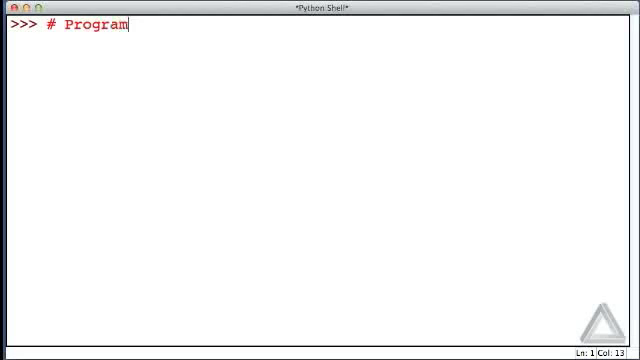
type("Organization")
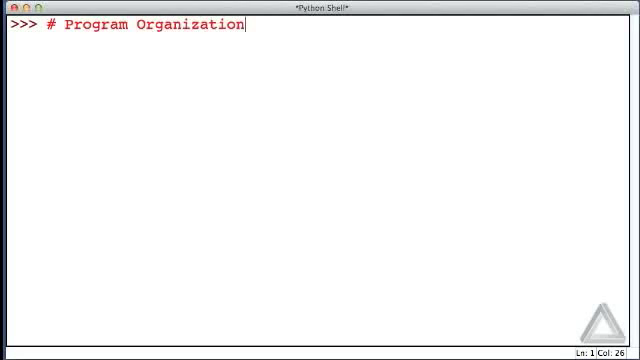
type("and the")
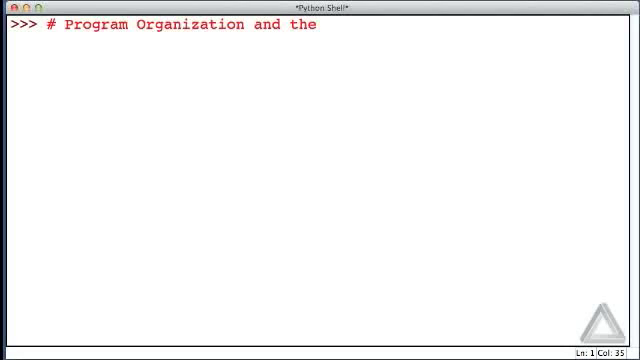
type("main()")
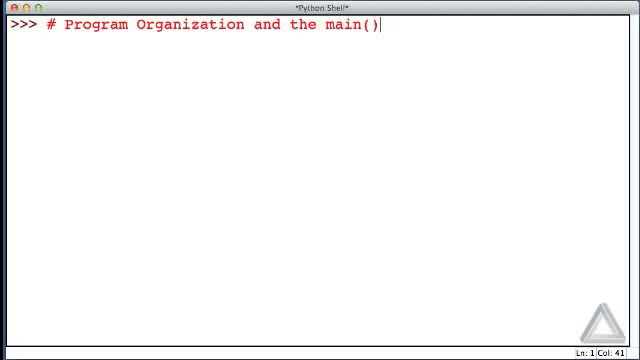
type("Function.")
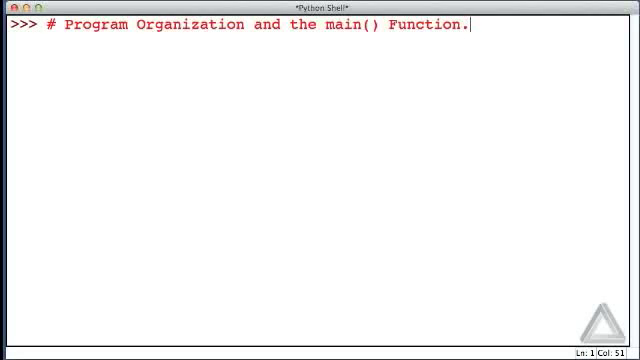
key("enter")
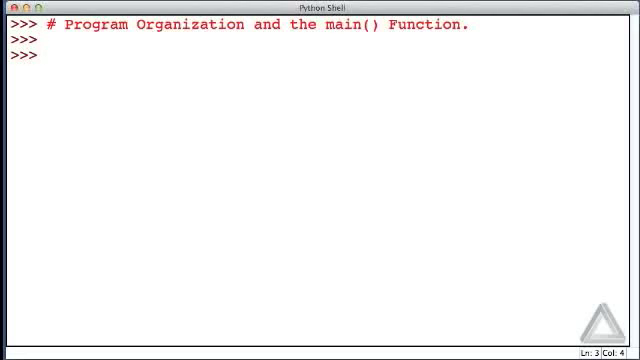
- Type the comment '# Body Mass Index = 703 * weight / height' at the shell prompt
type("#")
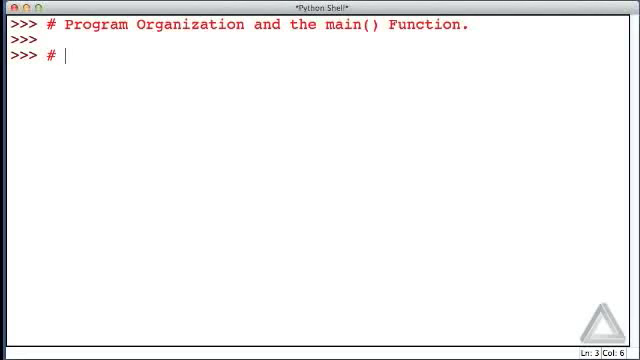
type("Body")
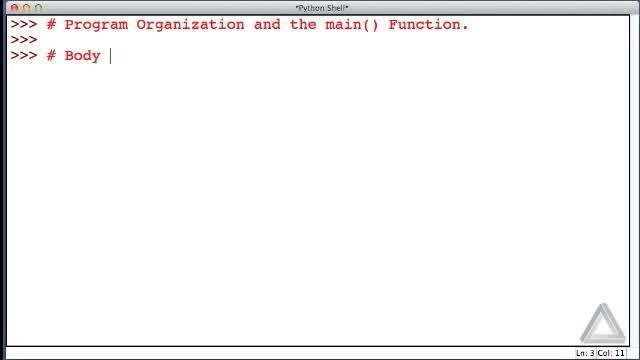
type("Mass I")
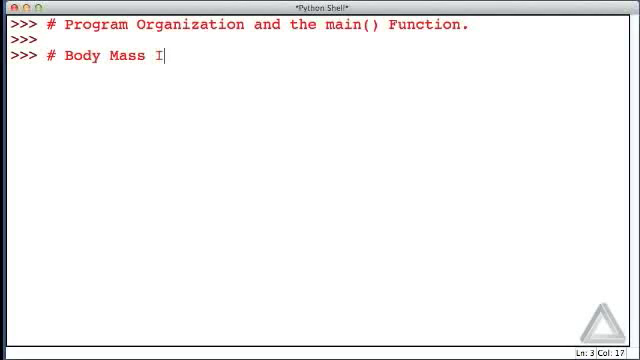
type("ndex")
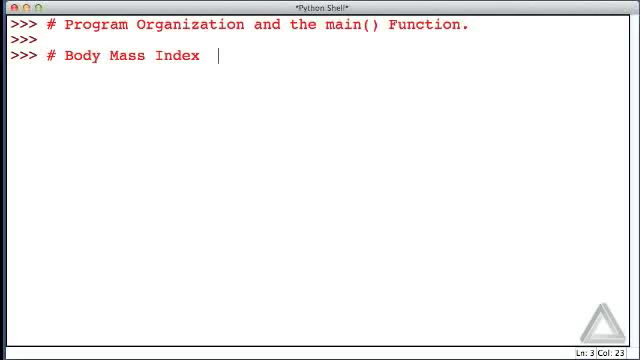
type("= 7")
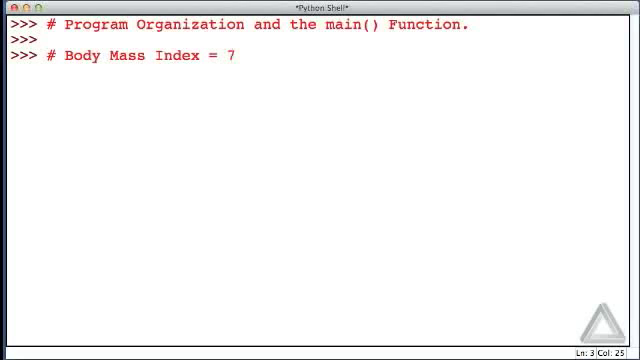
type("03 *")
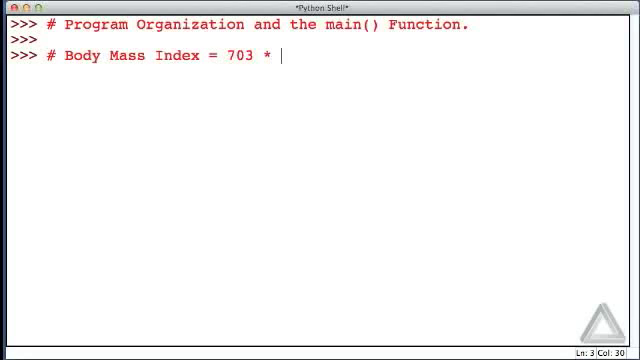
type("weight")
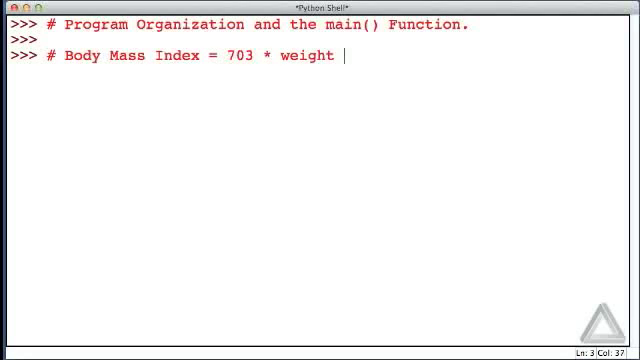
type("/ heig")
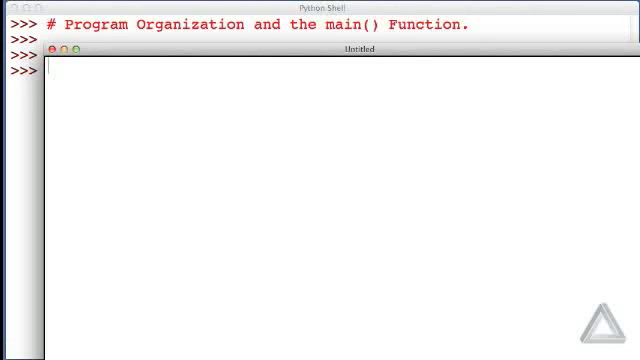
- Write wt, ht = eval(input("Enter weight and height:")) in the editor
type("wt,")
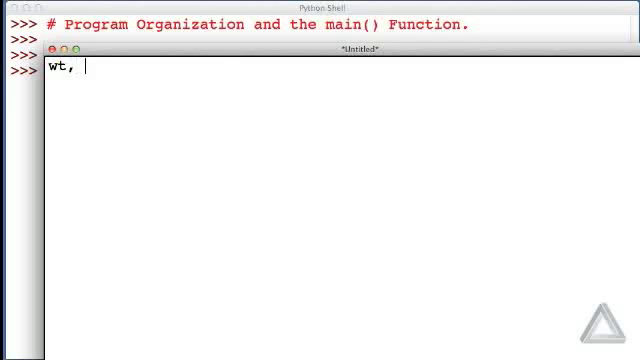
type("ht =")
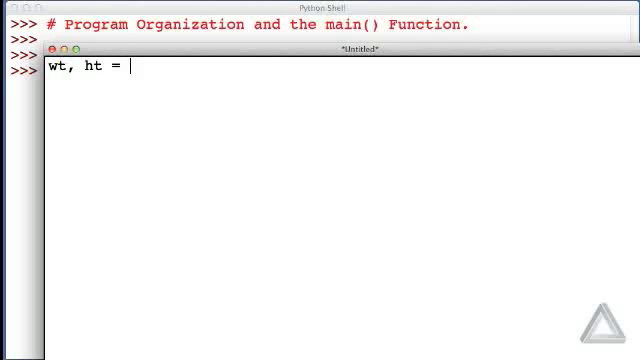
type("eval(")
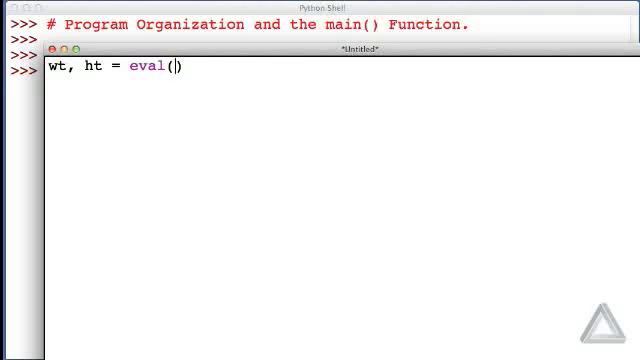
type("input")
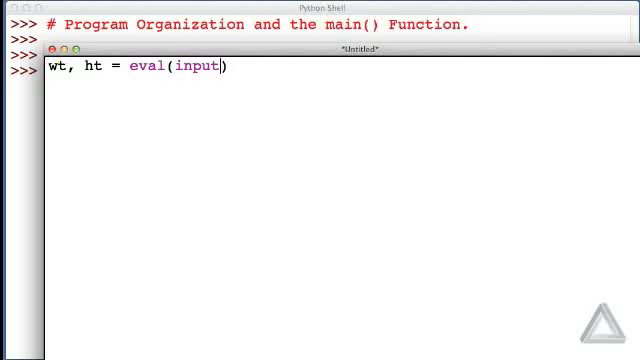
type("()")
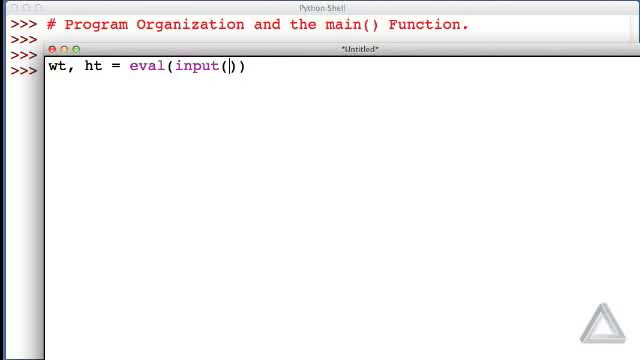
type("\"")
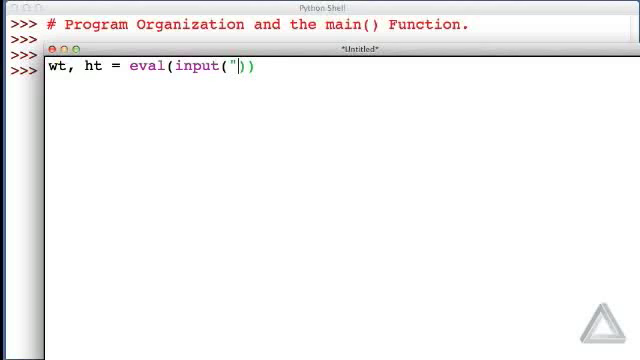
type("Enter w")
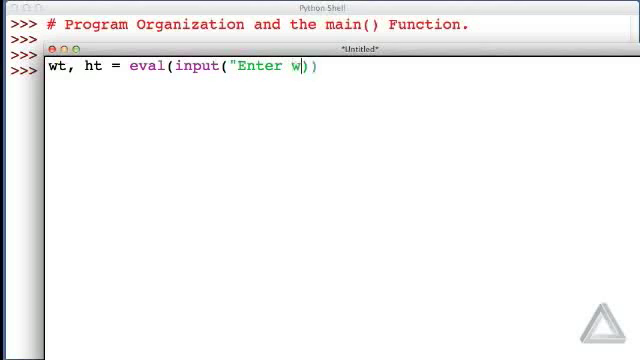
type("eight and height")
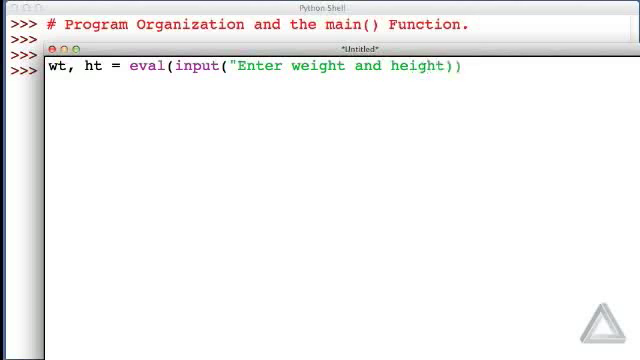
type(":")
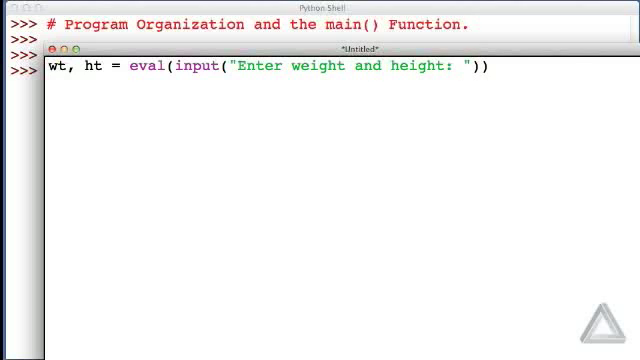
- Add print("BMI =", 703 * wt / ht ** 2) below the input line
type("print")
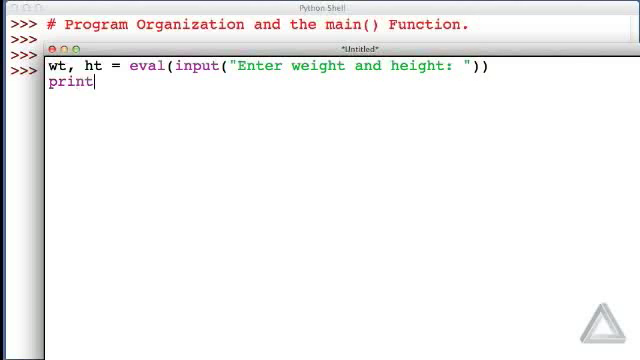
type("(\"BMI")
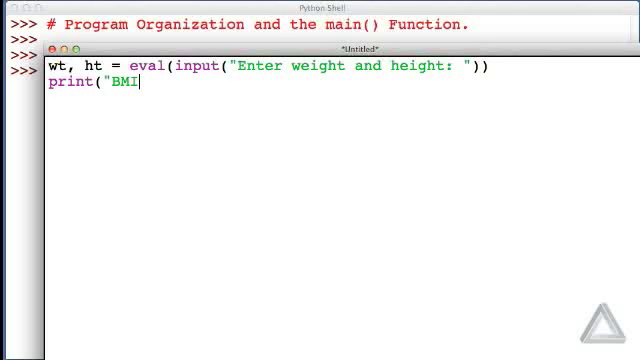
type("=\",")
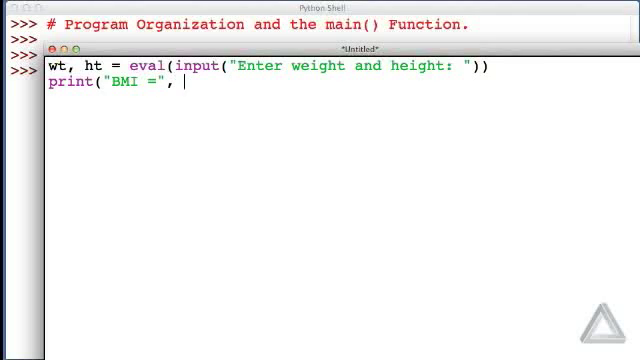
type("70")
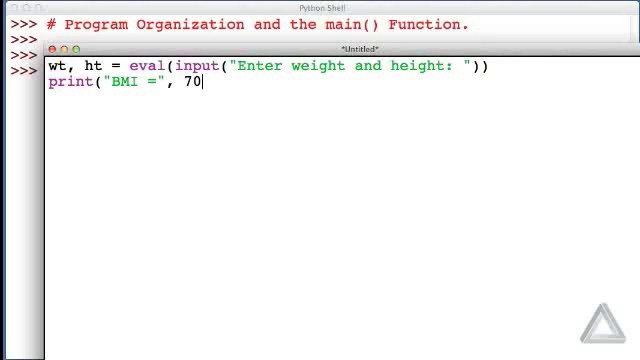
type("3 *")
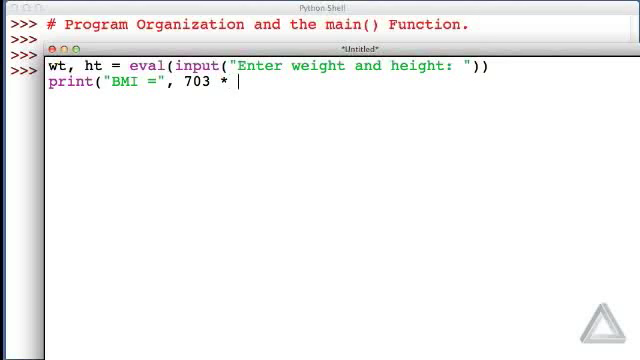
type("wt")
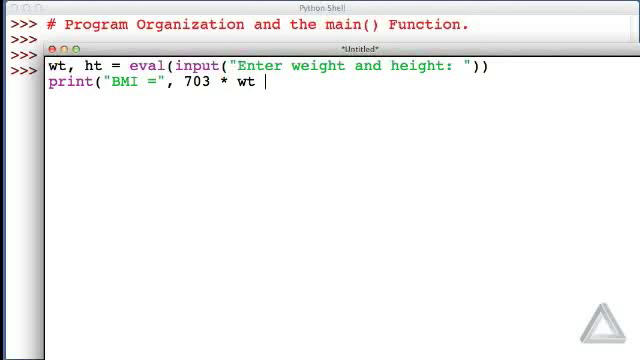
type("/ ht ** 2")
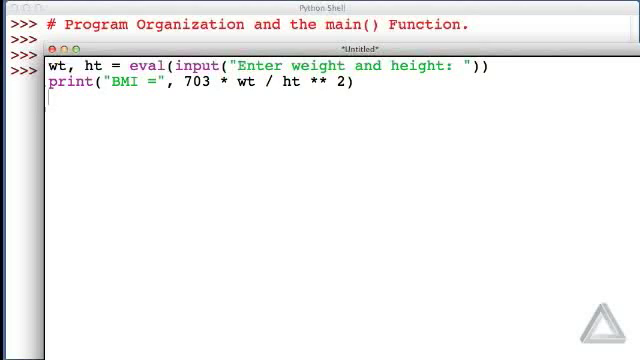
- Save the script as bmi in Documents and run it
key("cmd+s")
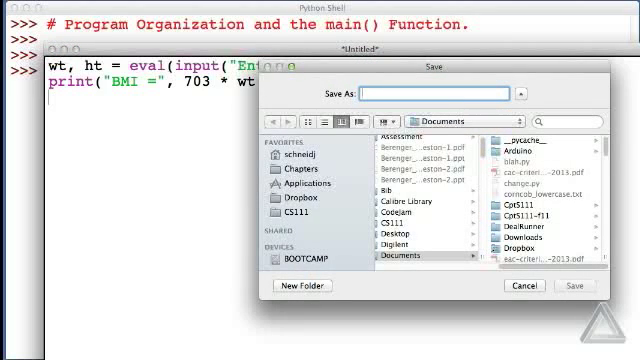
type("bmi")
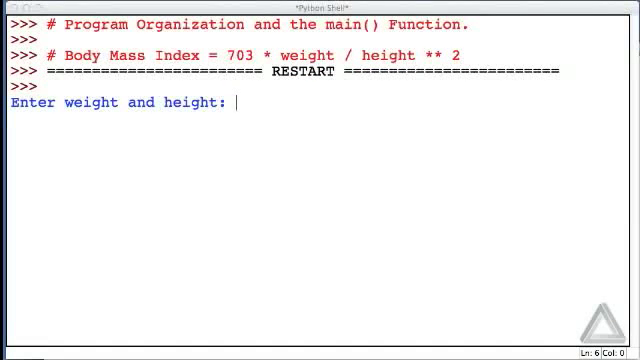
- Enter weight 120 and height 65 at the program's prompt
type("120,")
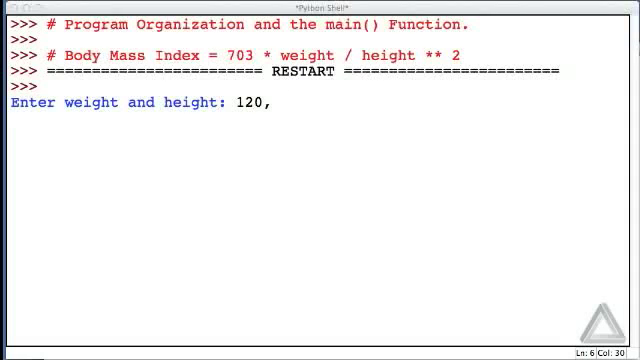
type("\" \"")
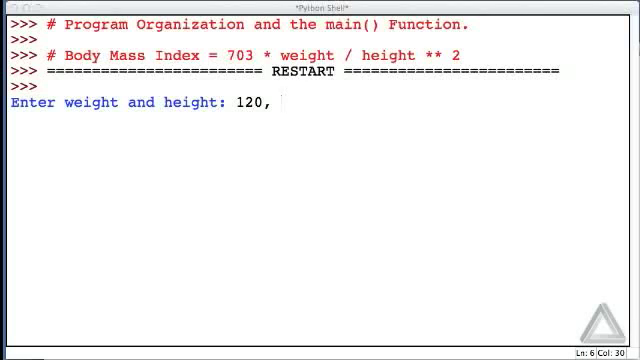
type("65")
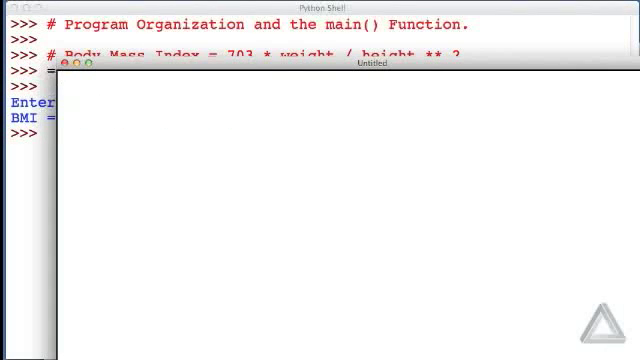
- Start def get_input(): with a docstring about obtaining and returning weight and height
type("def")
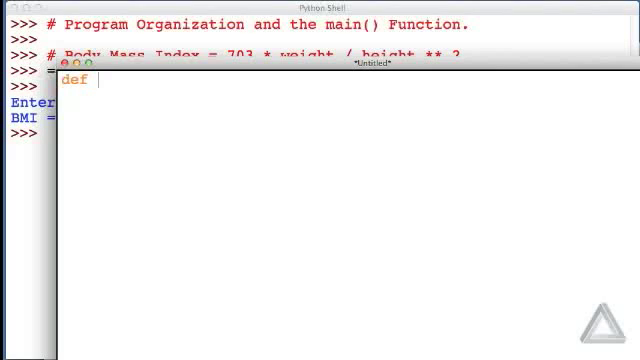
type("get")
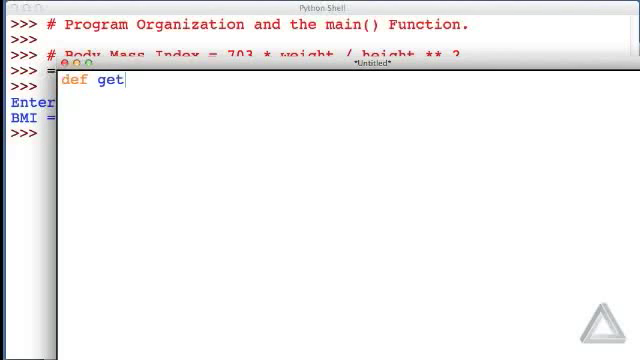
type("_input(")
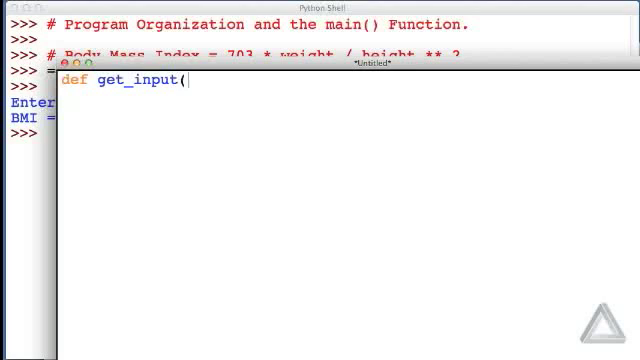
type("):")
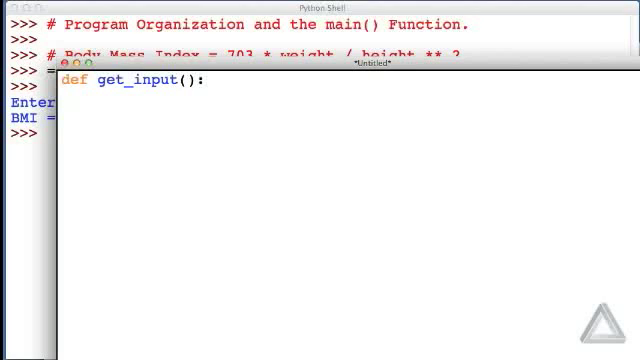
type("\"\"\"")
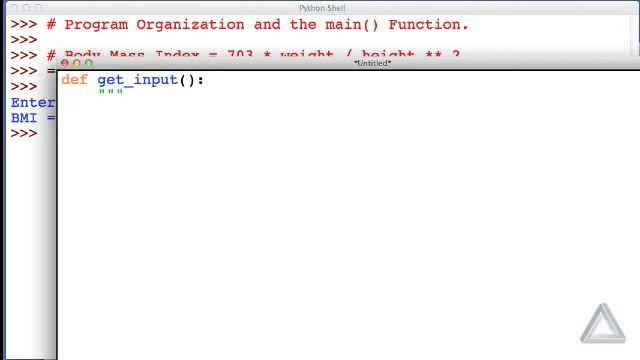
type("Obtain")
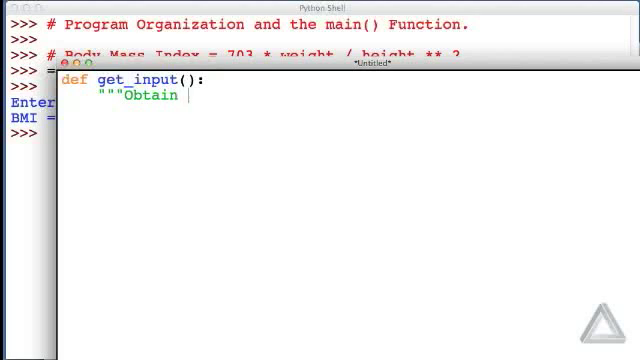
type("and return weight and")
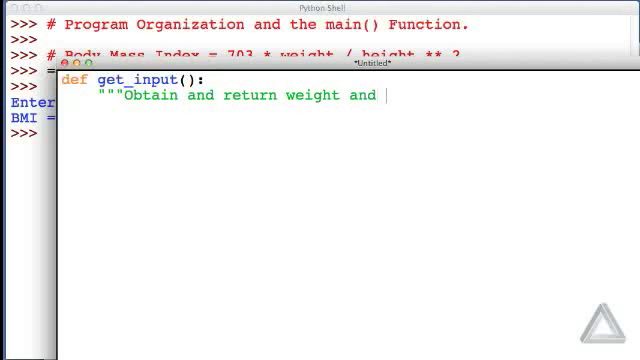
type("height.\"\"\"")
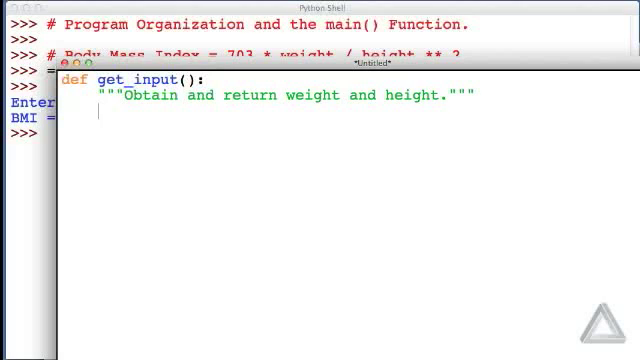
- Read weight = float(input("Enter weight [pounds]: ")) inside get_input
type("weight")
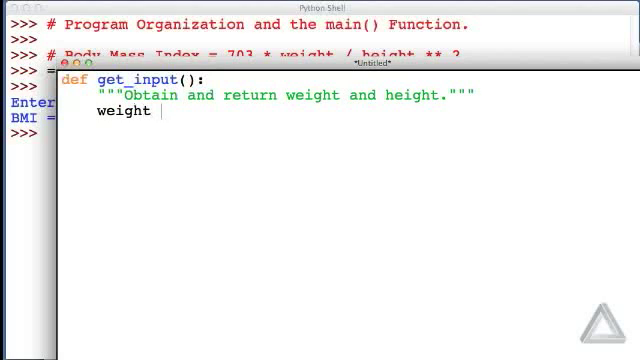
type("= float(input")
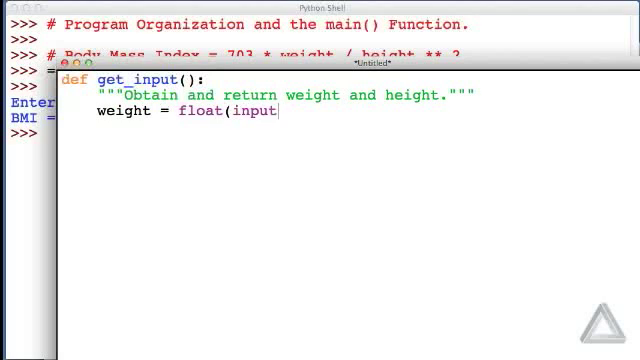
type("(")
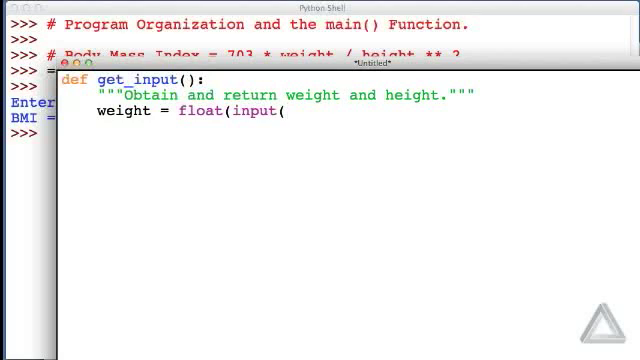
type("\"E")
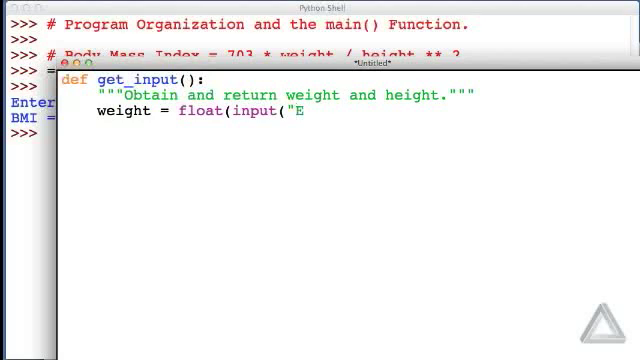
type("nter")
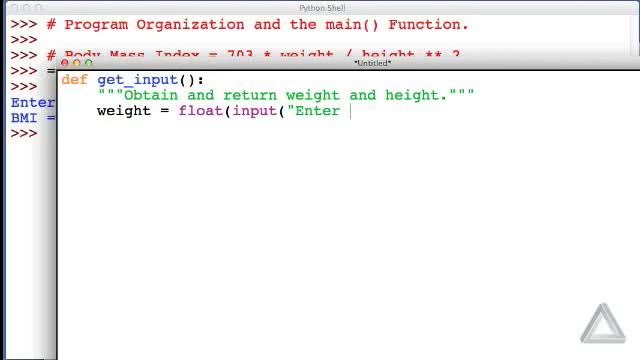
type("weight")
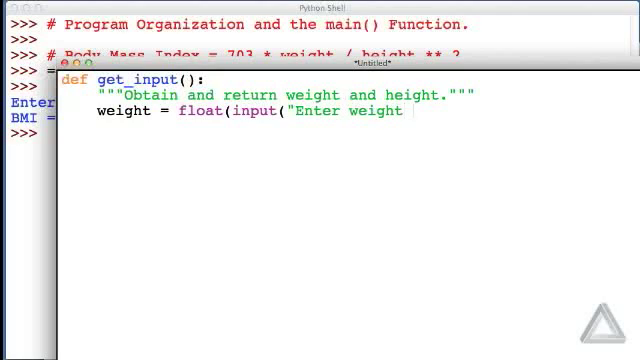
type("[pou")
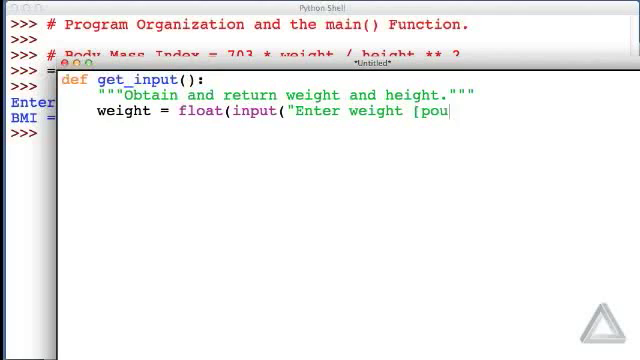
type("nds]")
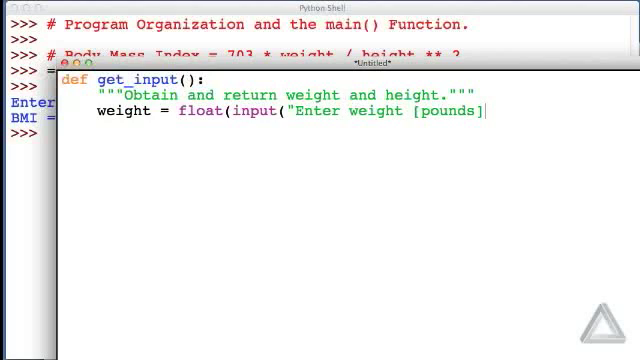
type(": \"))")
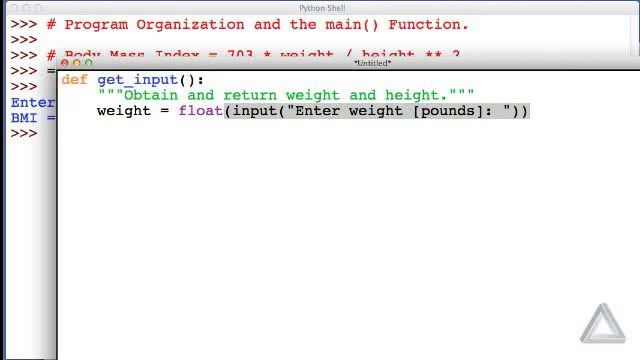
- Add the float height input line and 'return weight, height'
type("height = float")
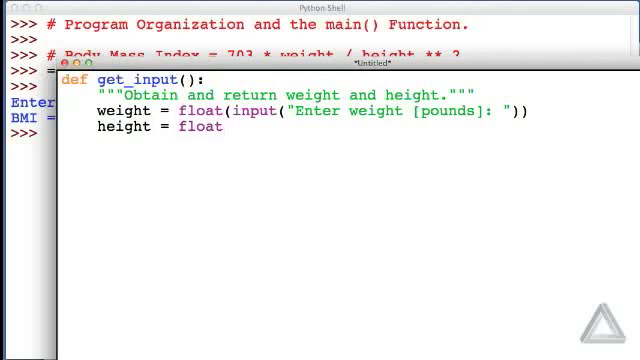
type("(input")
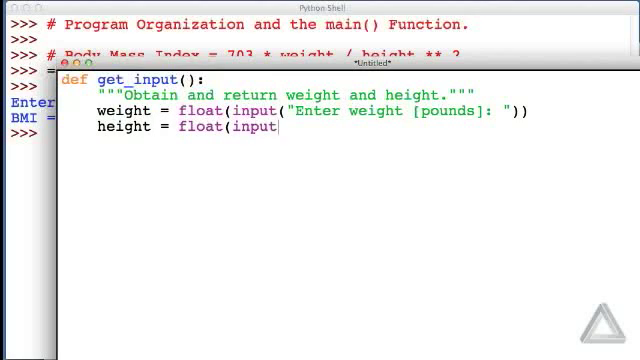
type("(\"")
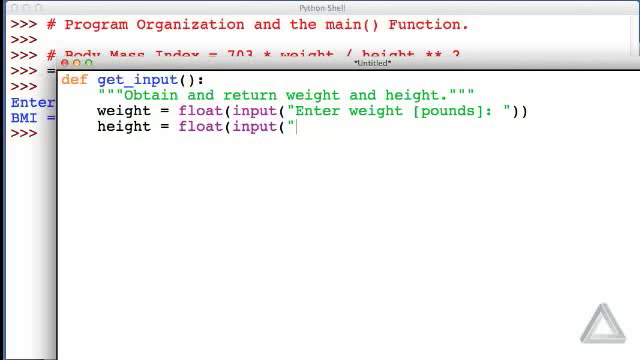
type("Enter")
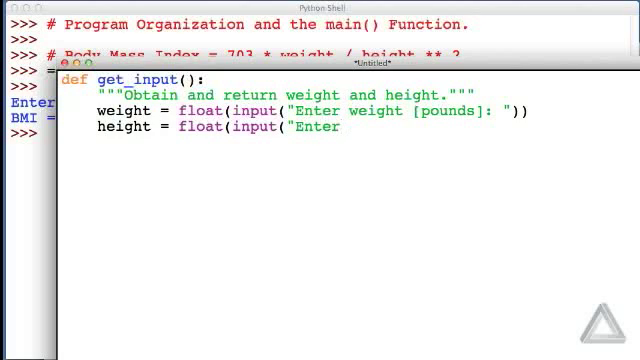
type("height [inch")
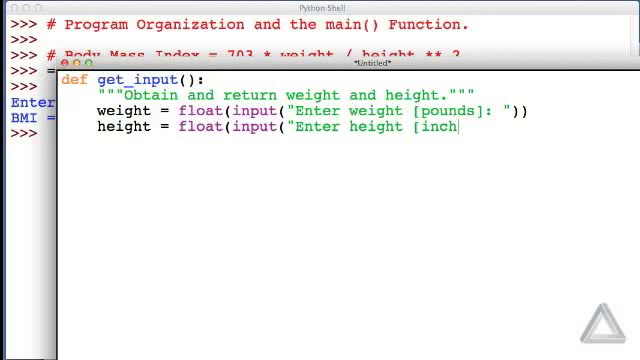
type("es]: \"))")
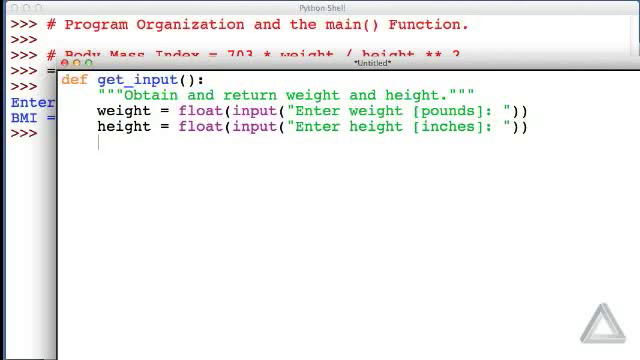
type("retur")
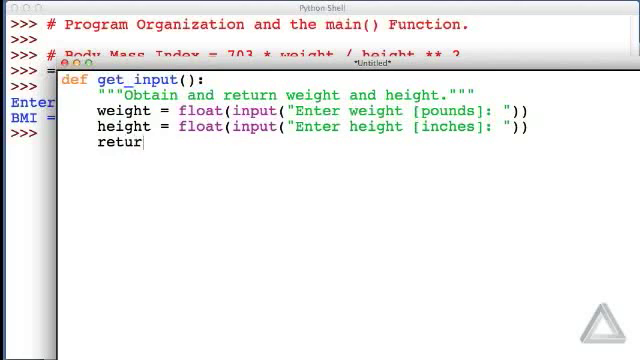
type("n weight,")
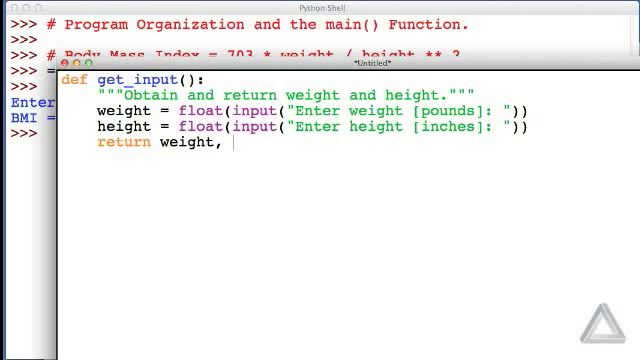
type("height")
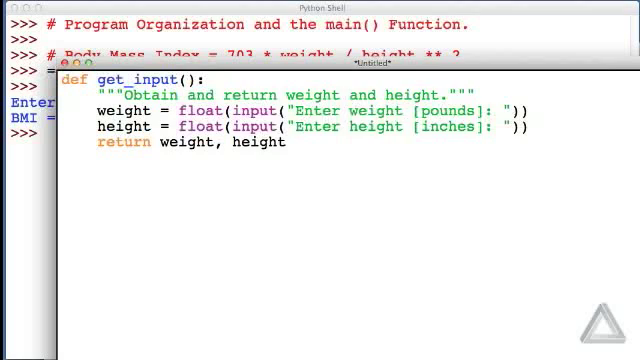
- Save and run the script, then call get_input() entering 120 and 65
key("cmd+s")
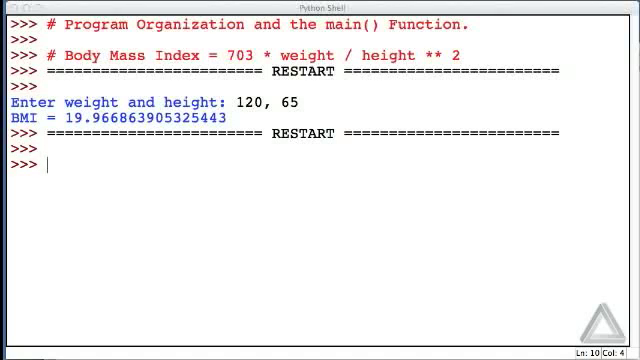
type("get")
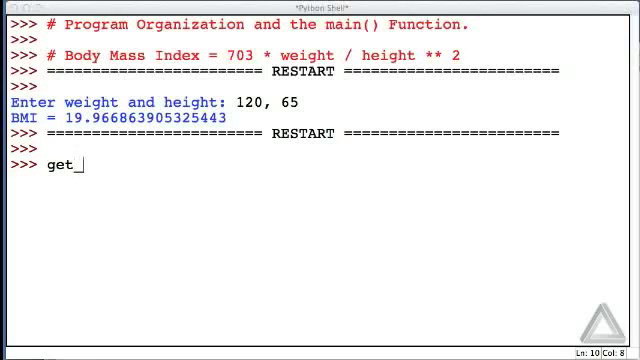
type("_input")
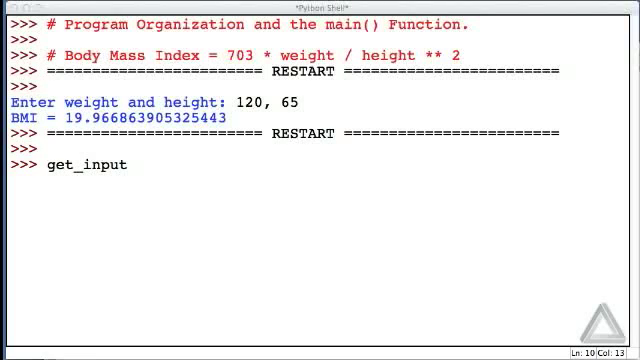
key("Return")
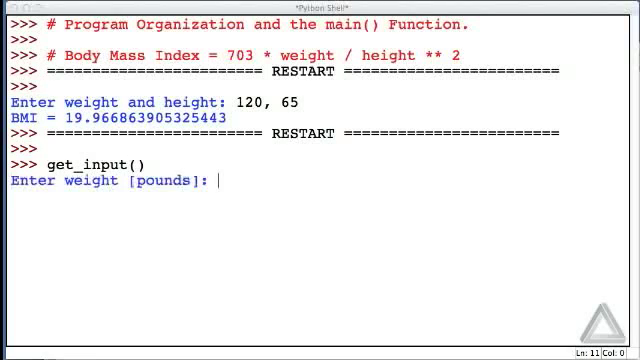
type("120")
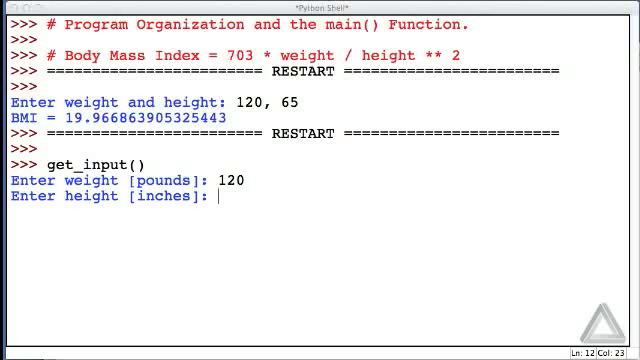
type("65")
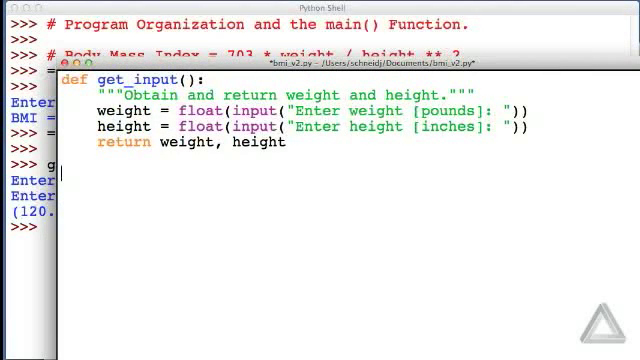
- Define calc_bmi(wt, ht) with a docstring about returning BMI for wt pounds and ht inches
type("def calc_")
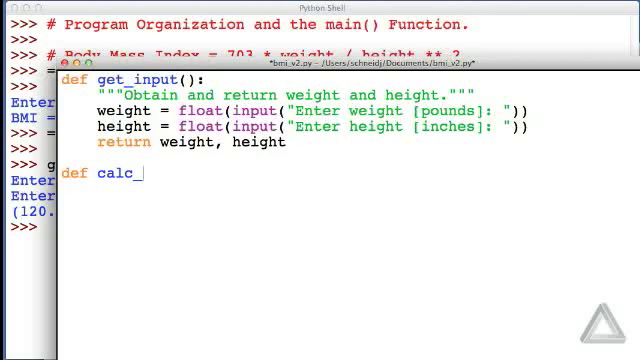
type("bmi")
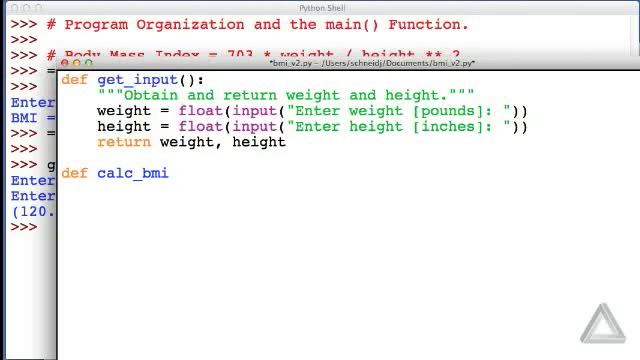
type("(")
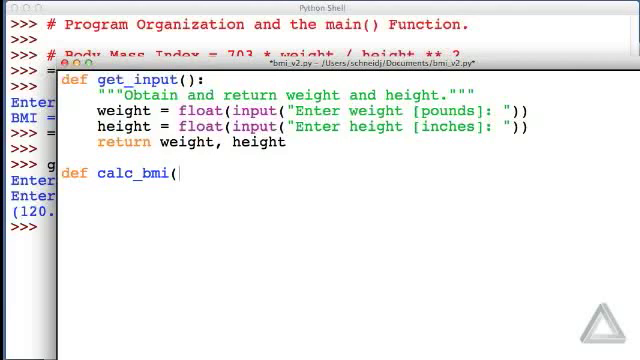
type("wt,")
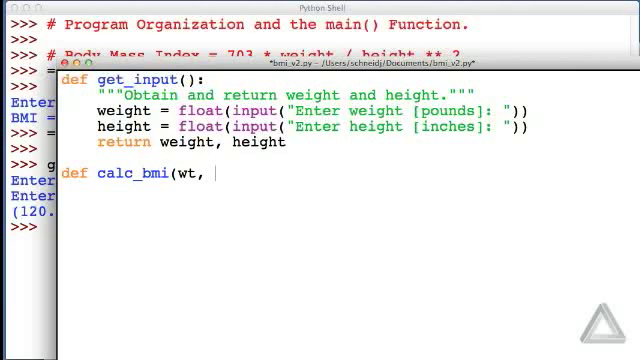
type("ht):")
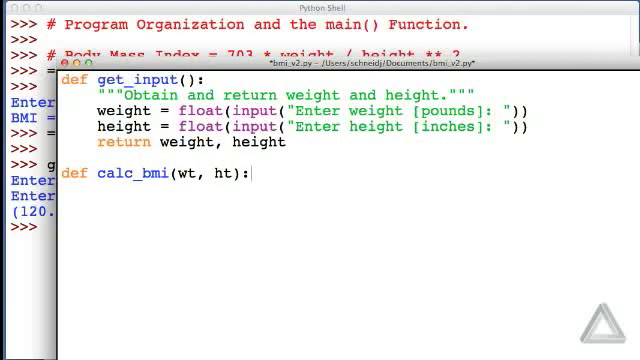
type("\"")
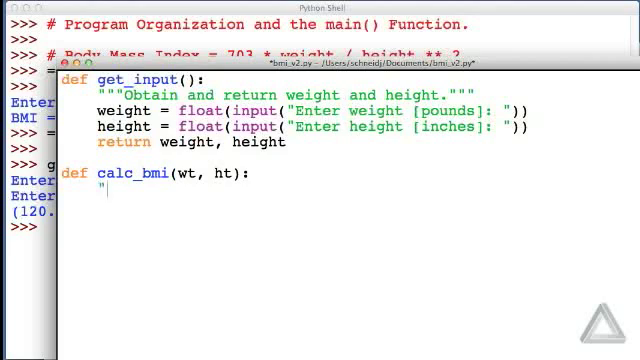
type("\"\"Return")
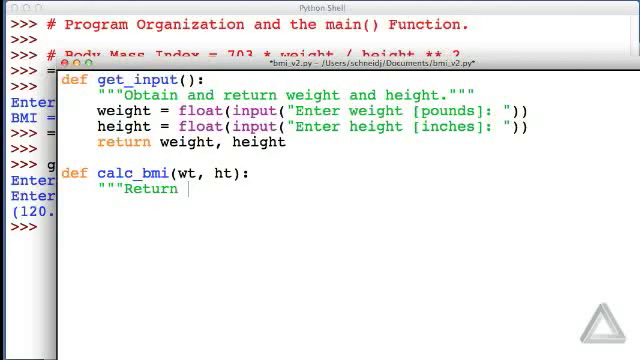
type("BMI for")
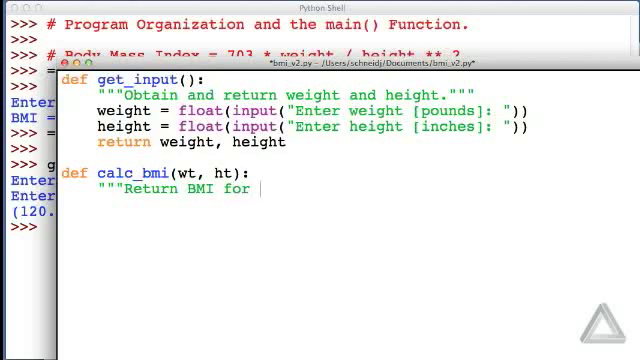
type("wt pounds")
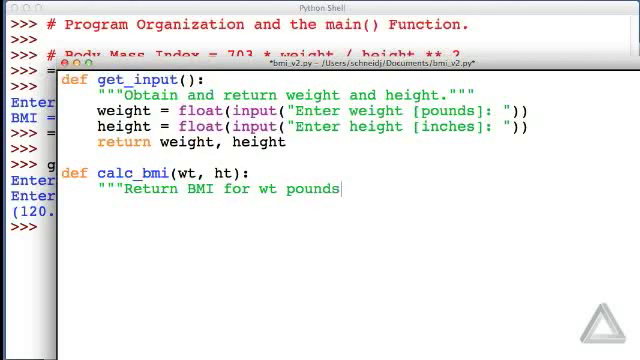
type("and ht inche")
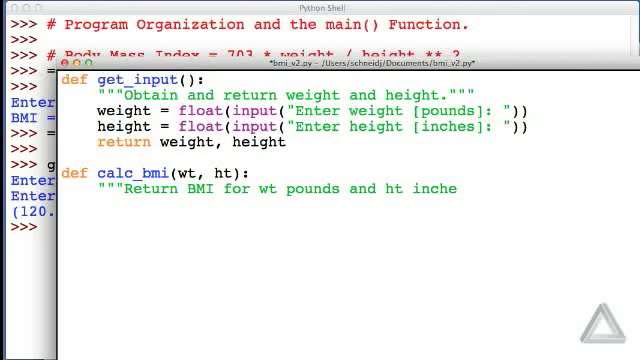
type("s.\"\"\"")
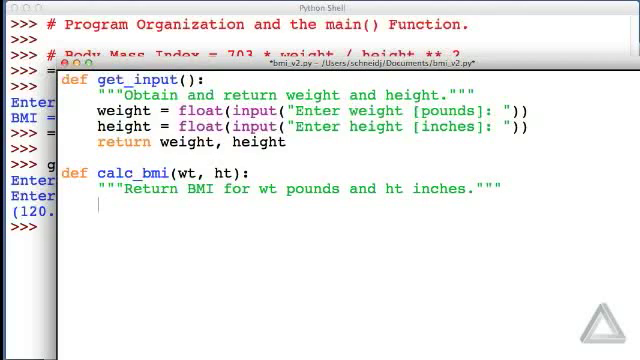
- Return 703 * wt / ht ** 2 from calc_bmi and rerun the script
type("return")
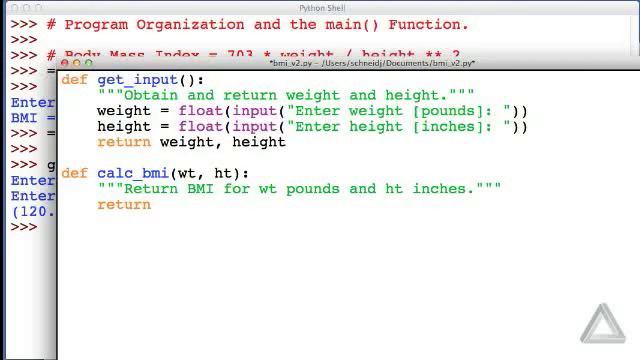
type("70")
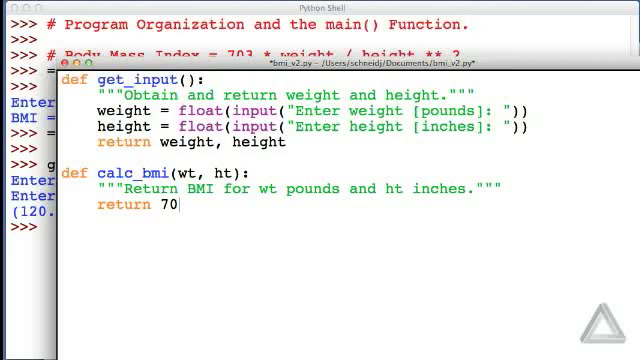
type("3 * wt")
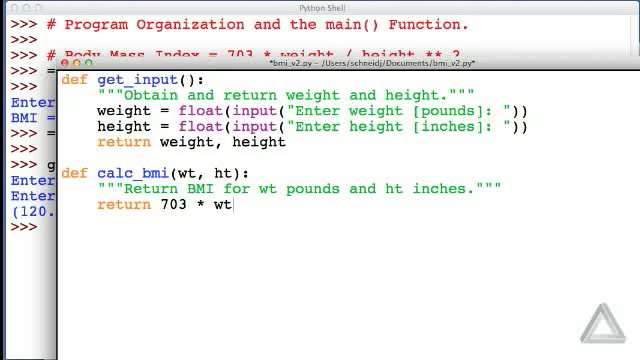
type("/ ht")
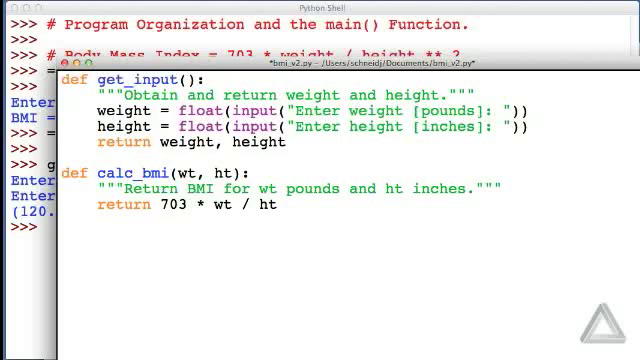
type("** 2")
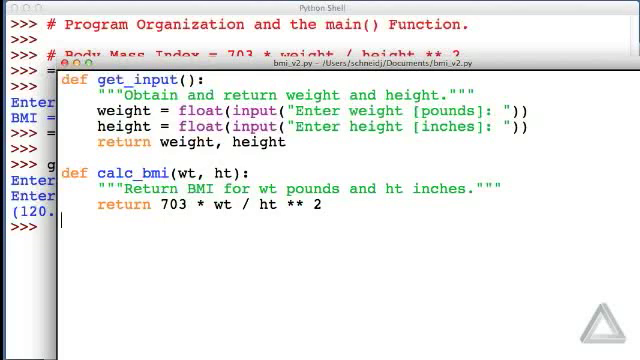
key("f5")
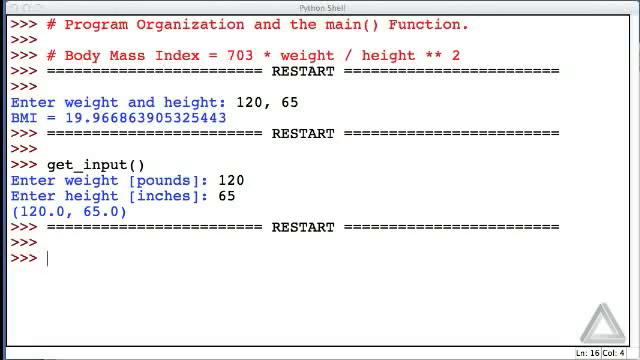
- Call calc_bmi(120, 65) in the shell, getting a BMI of about 19.97
type("calc_")
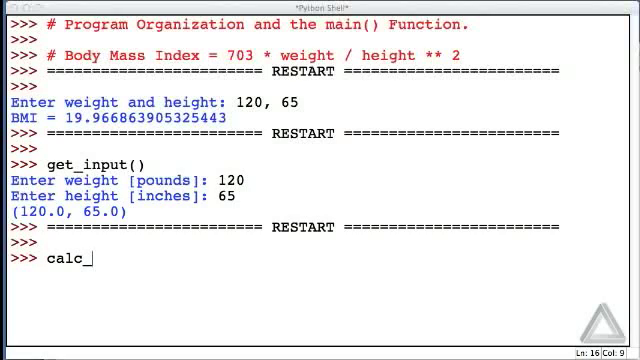
type("bmi")
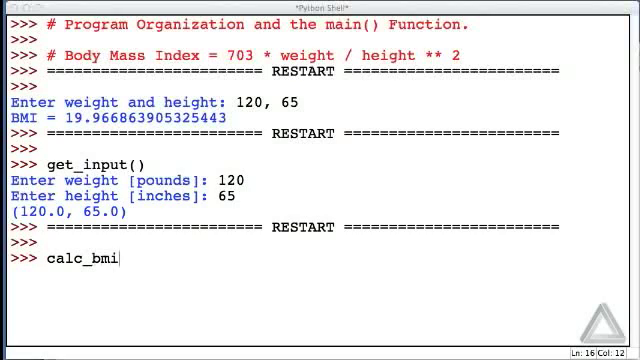
type("(120")
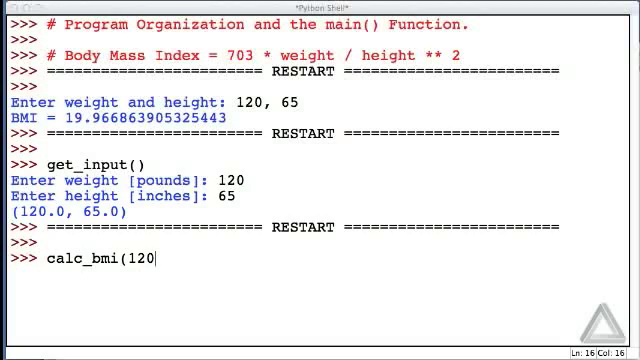
type(",")
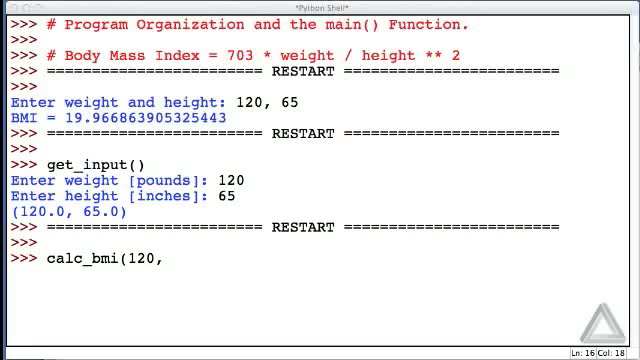
type("65")
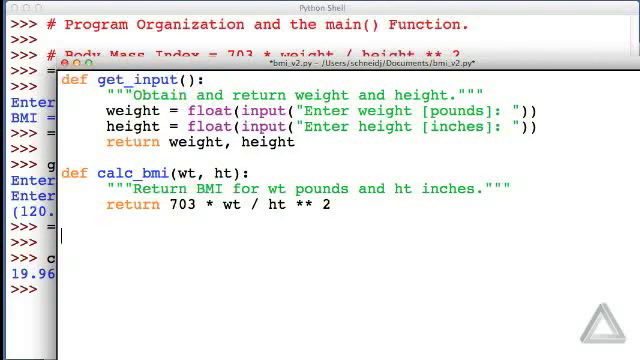
- Start def main(): with a docstring about calculating body mass index
type("def")
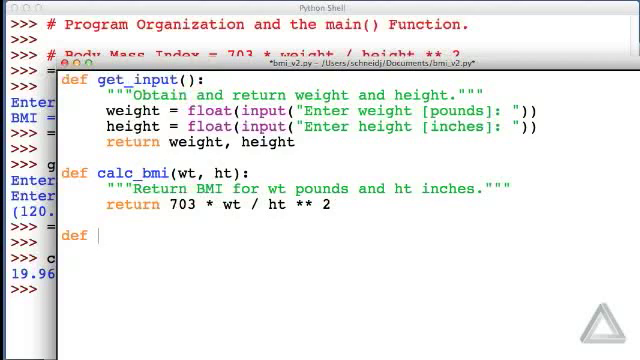
type("main()")
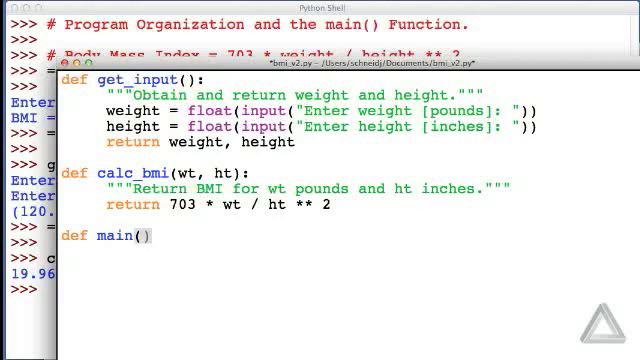
type(":")
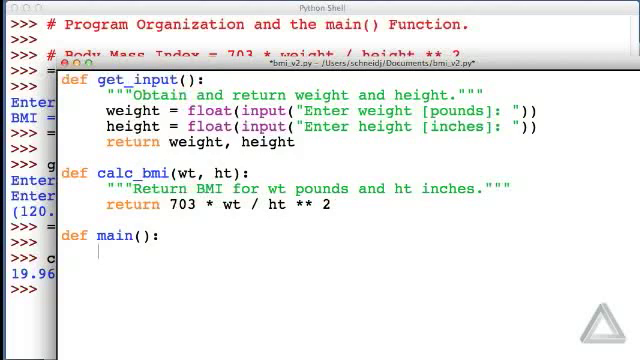
type("\"\"\"")
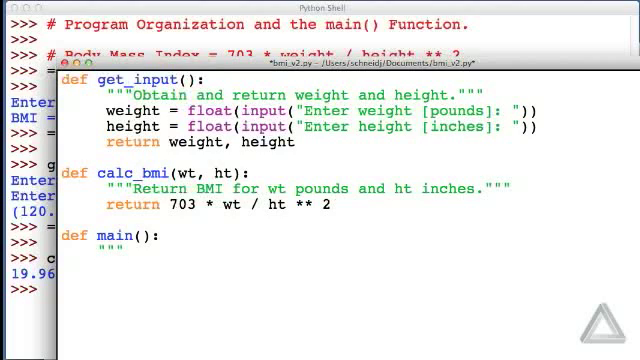
type("C")
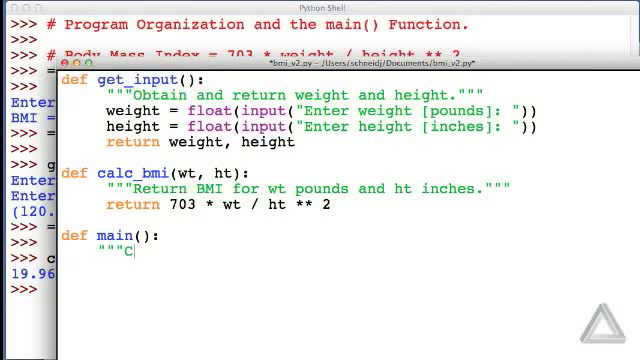
type("alculate")
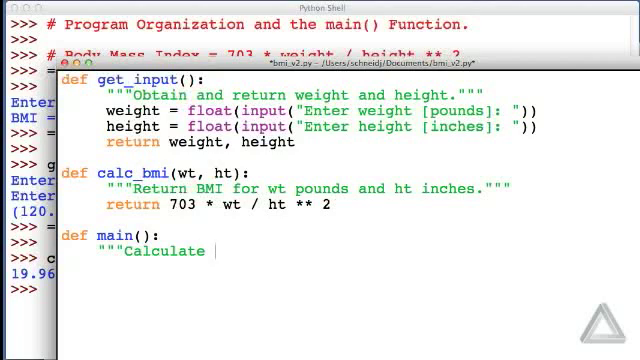
type("body mass index.\"\"")
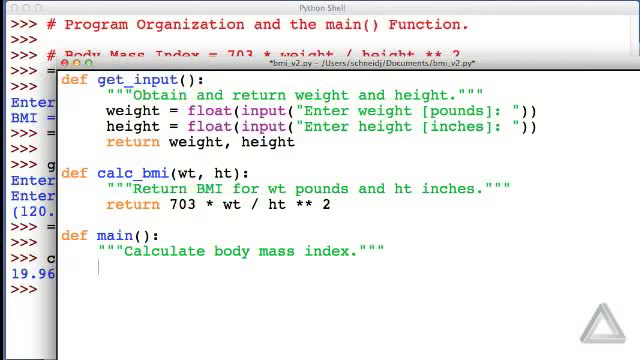
- In main, get w, h = get_input() and compute bmi = calc_bmi(w, h)
type("w, h")
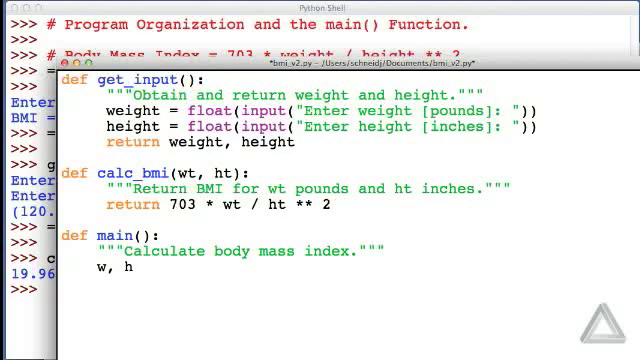
type("=")
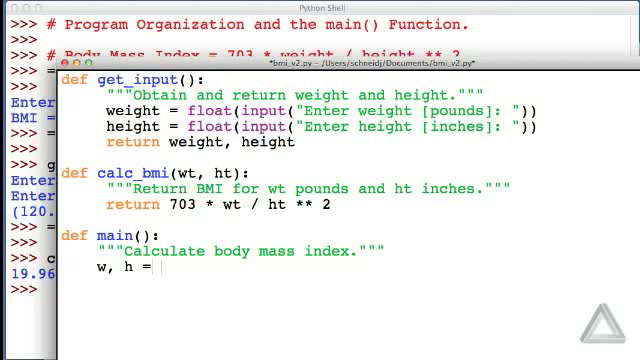
type("get_")
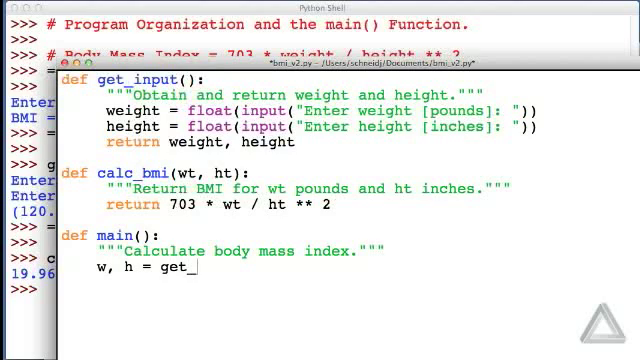
type("input()")
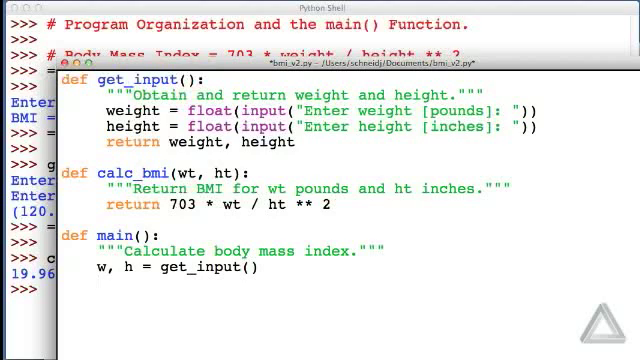
type("bmi =")
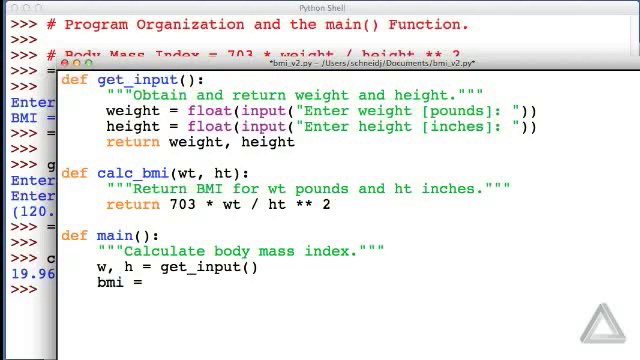
type("calc_bmi")
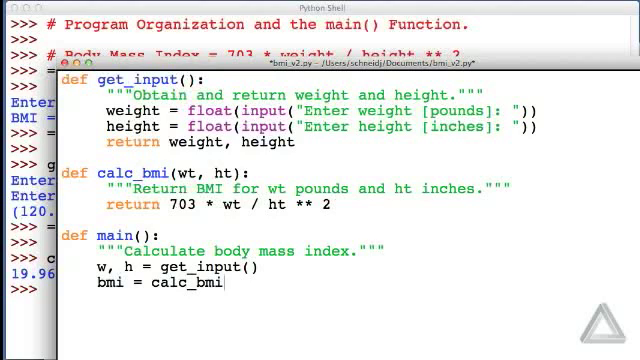
type("(w, h)")
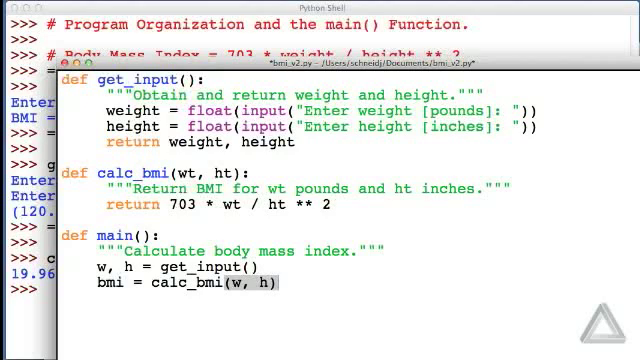
- End main with print("BMI =", bmi)
type("print")
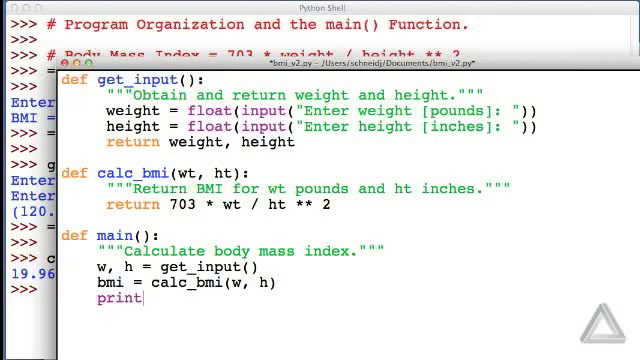
type("(")
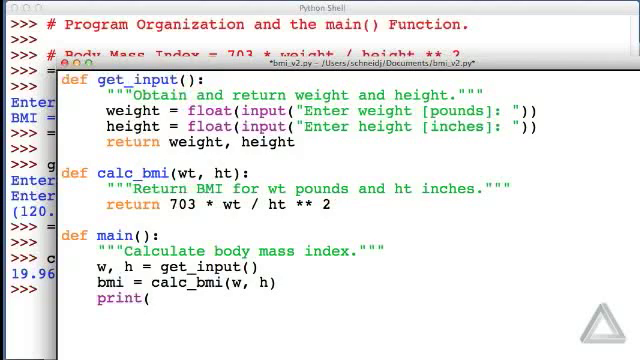
type("\"BMI")
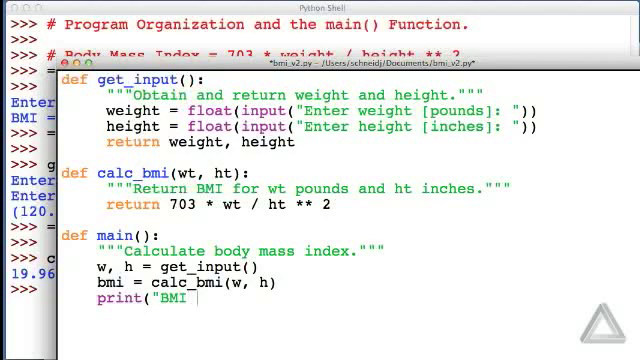
type("=\",")
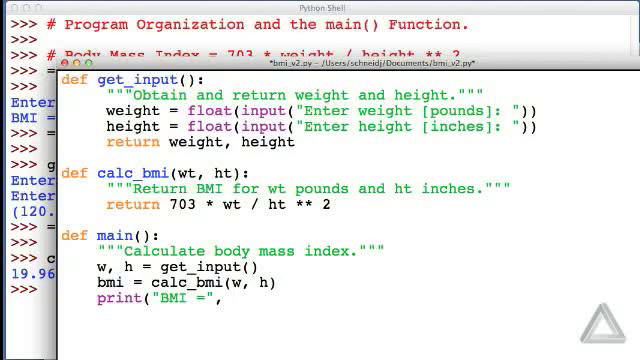
type("bmi")
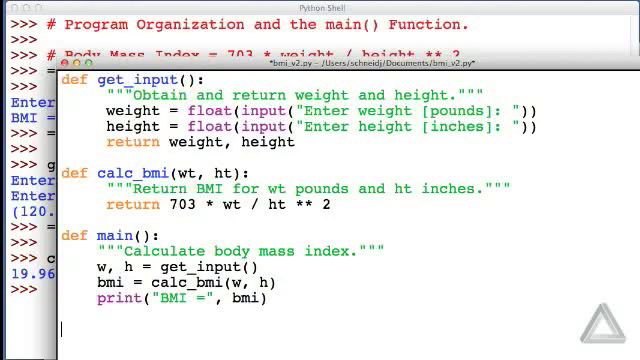
- Add a main() call at the end of bmi_v2.py
type("m")
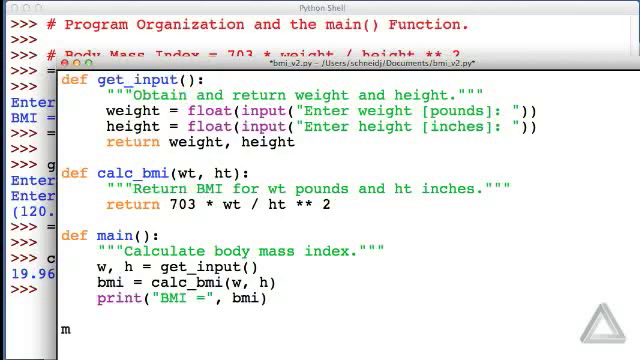
type("ain()")
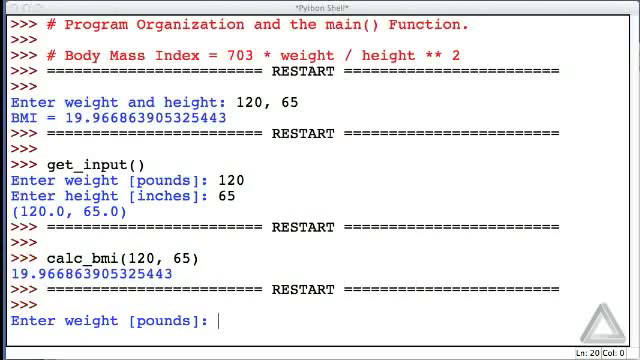
- Enter weight 120 pounds and height 65 inches at the prompts
type("120")
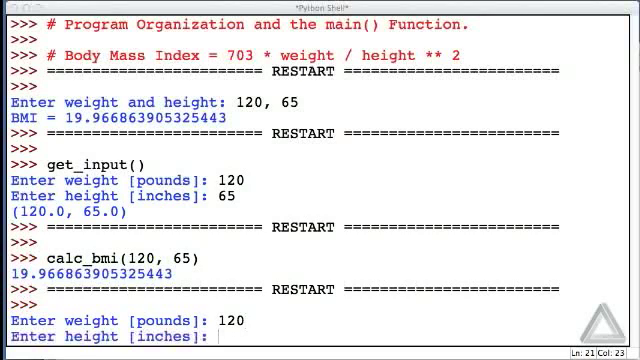
type("65")
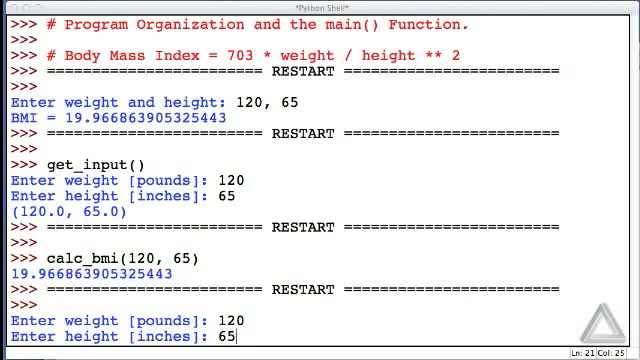